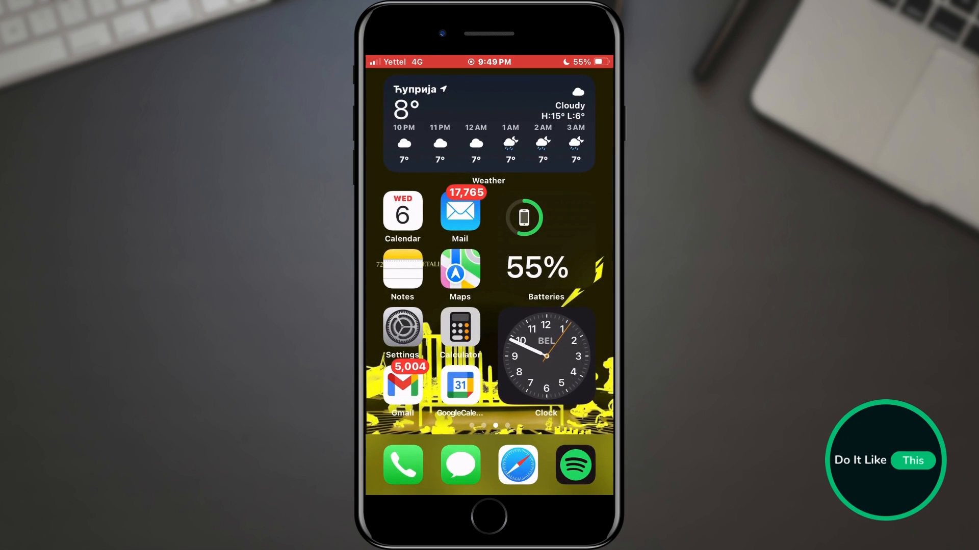
Launch Settings from the home screen
left_click(401, 327)
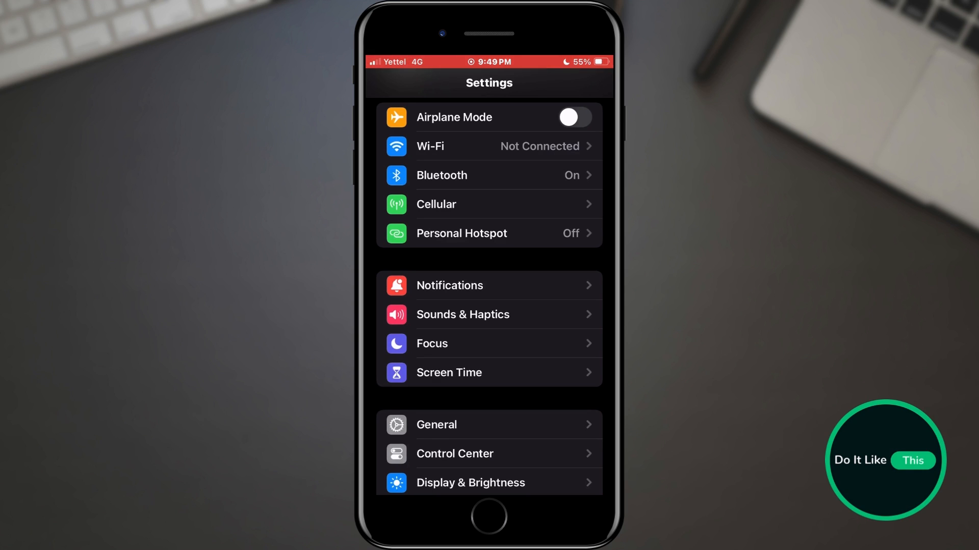
Under Screen Time > Content & Privacy Restrictions > Allowed Apps, verify AirDrop is on, then go back
left_click(449, 373)
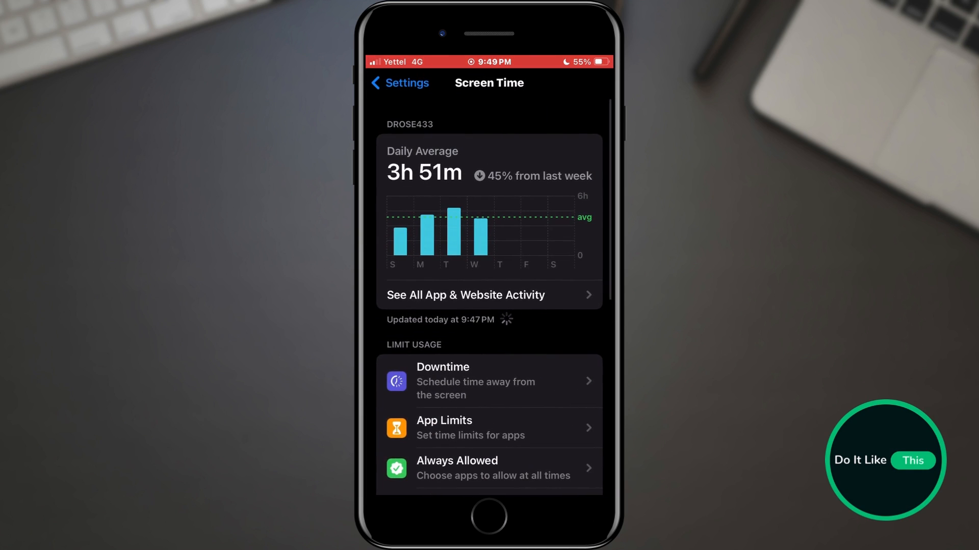
scroll("up", 3)
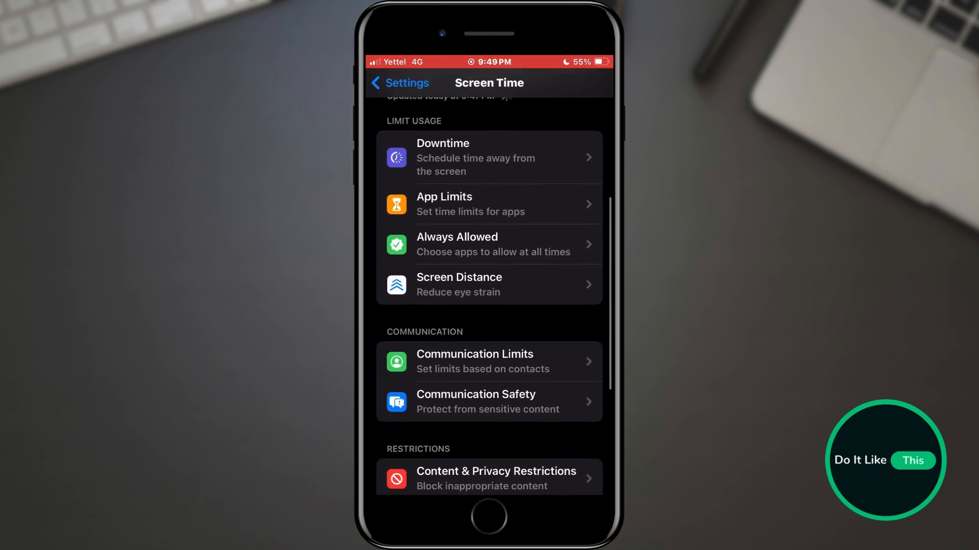
scroll("down", 3)
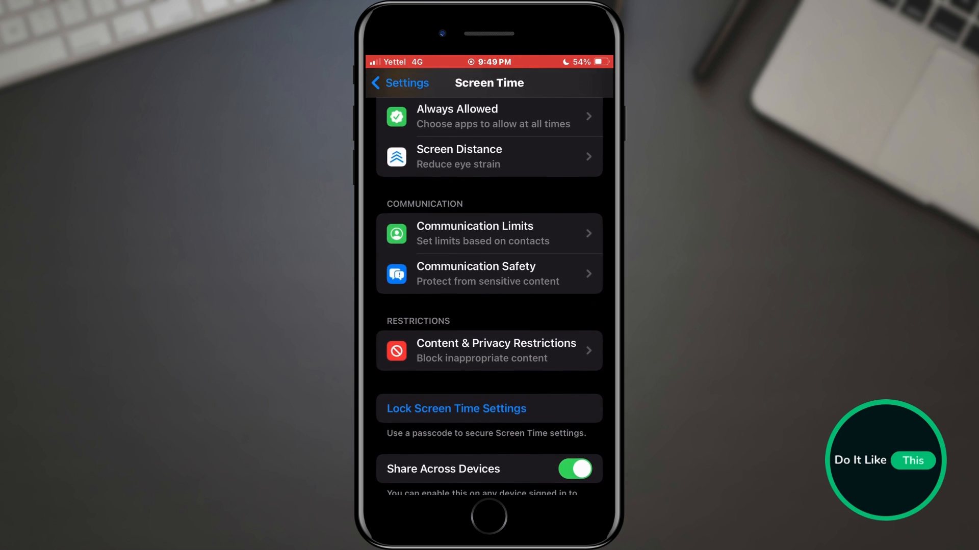
left_click(490, 350)
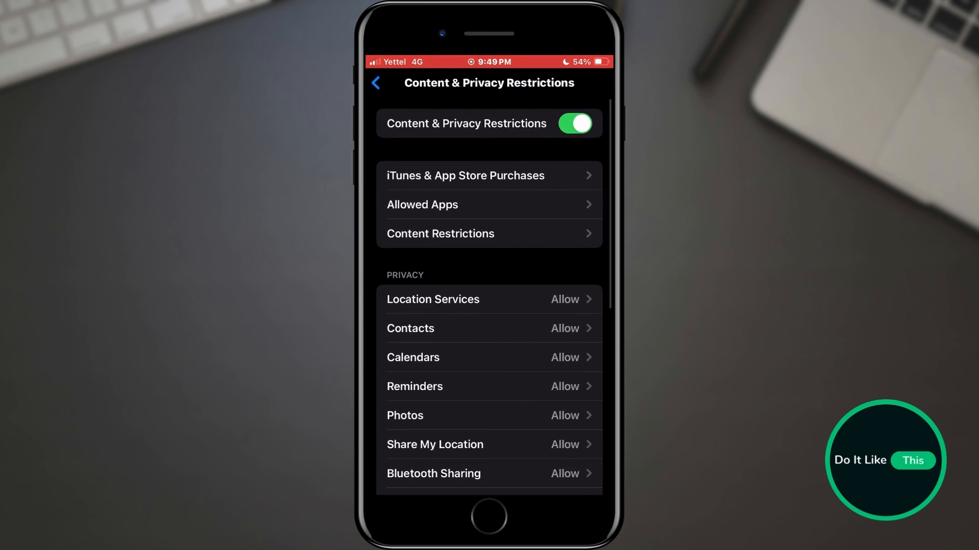
mouse_move(443, 224)
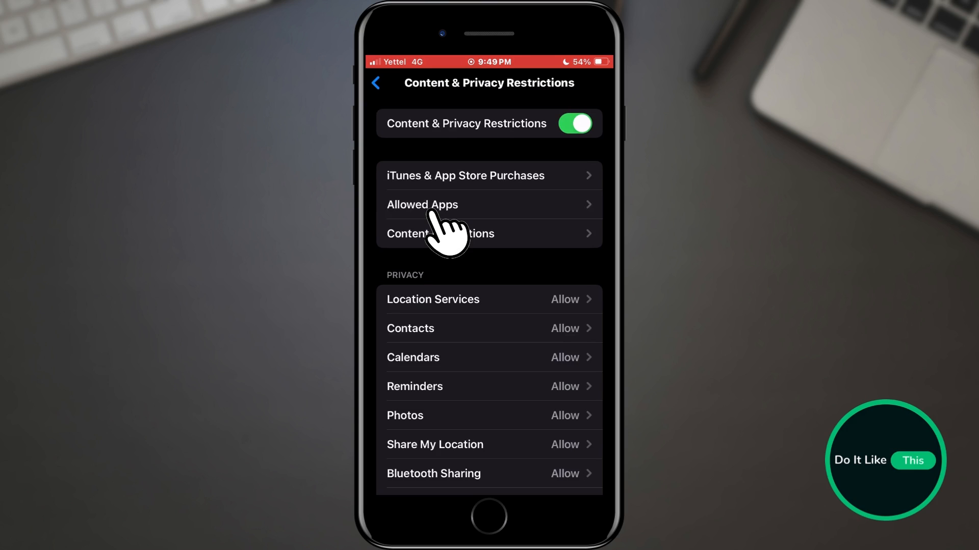
left_click(422, 205)
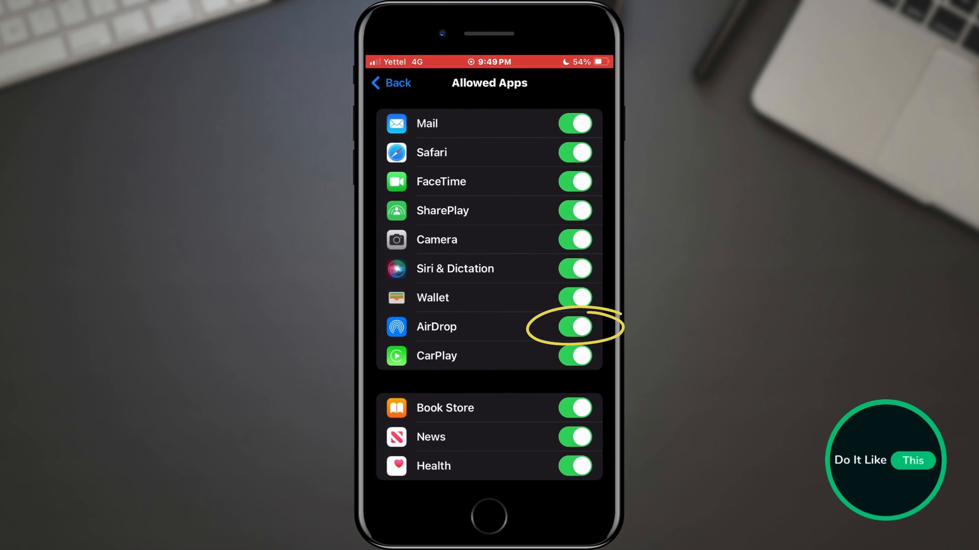
left_click(391, 83)
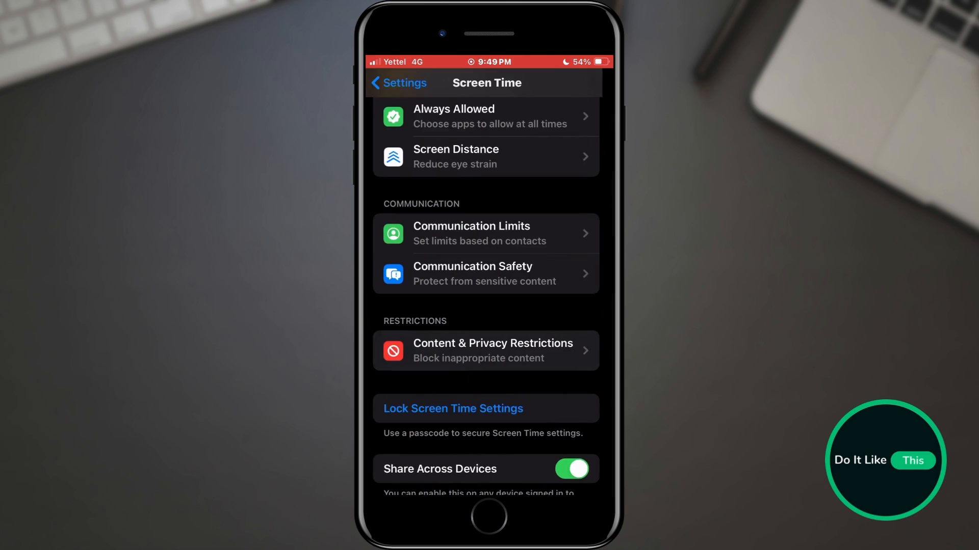
From General > Transfer or Reset iPhone, show the Reset list with Reset Network Settings
left_click(398, 83)
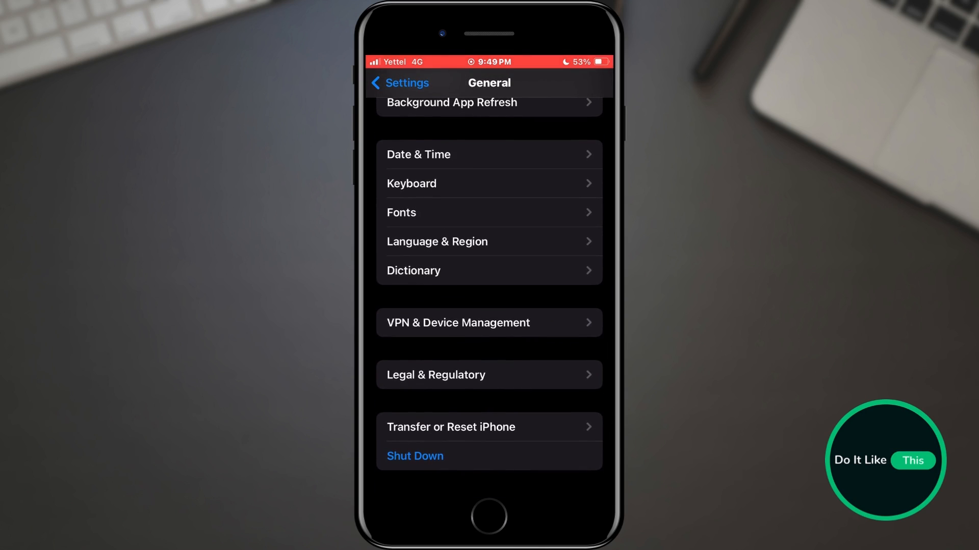
left_click(450, 427)
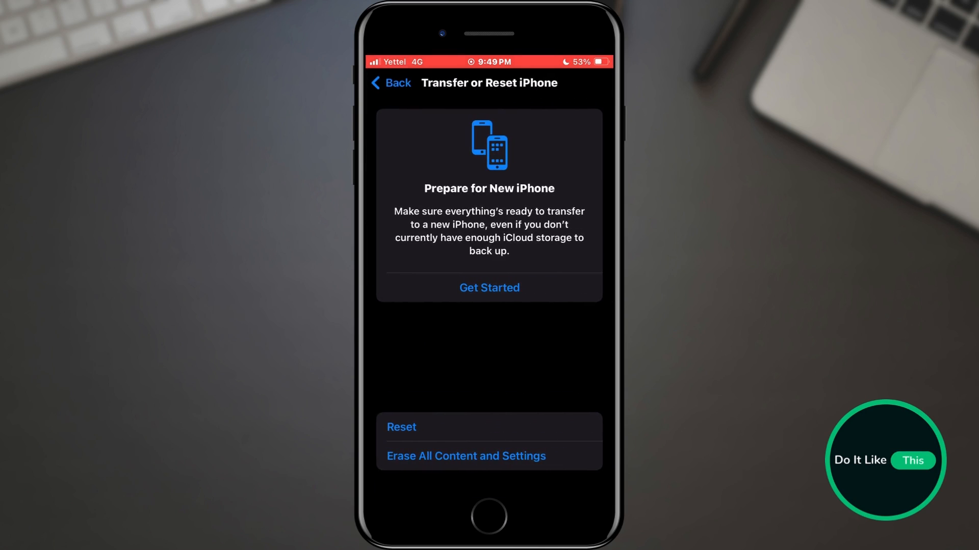
left_click(401, 427)
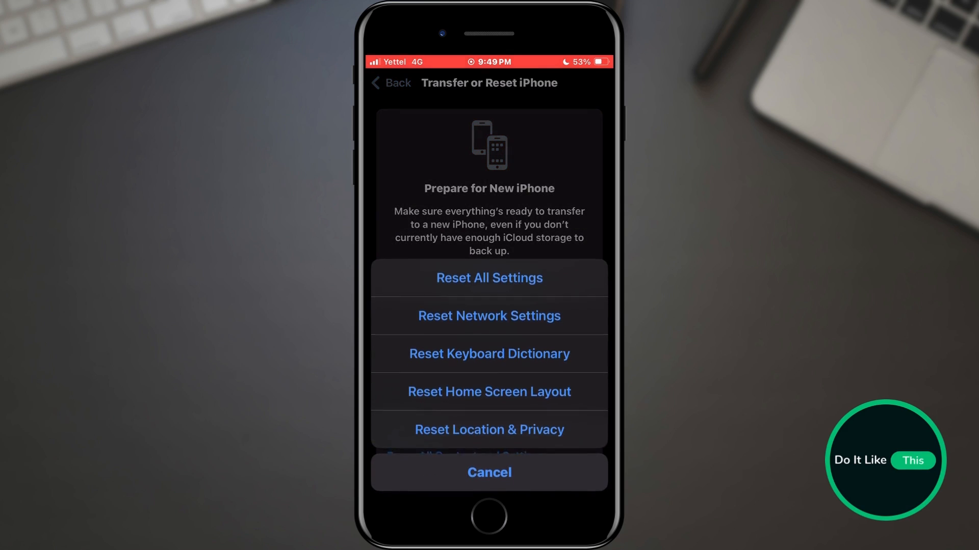